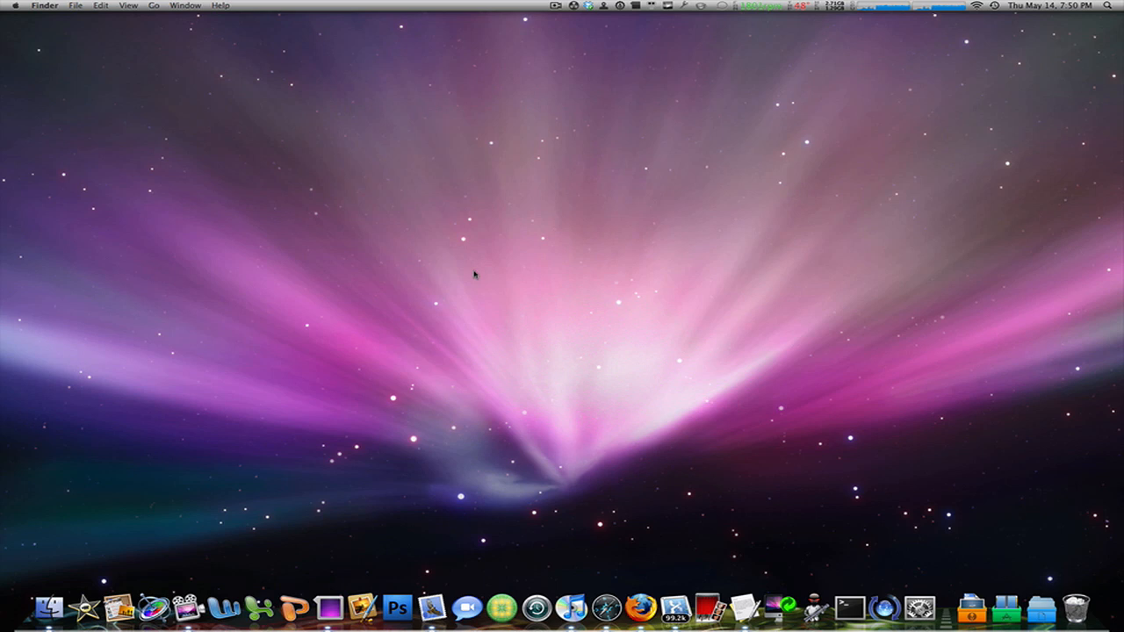
mouse_move(217, 235)
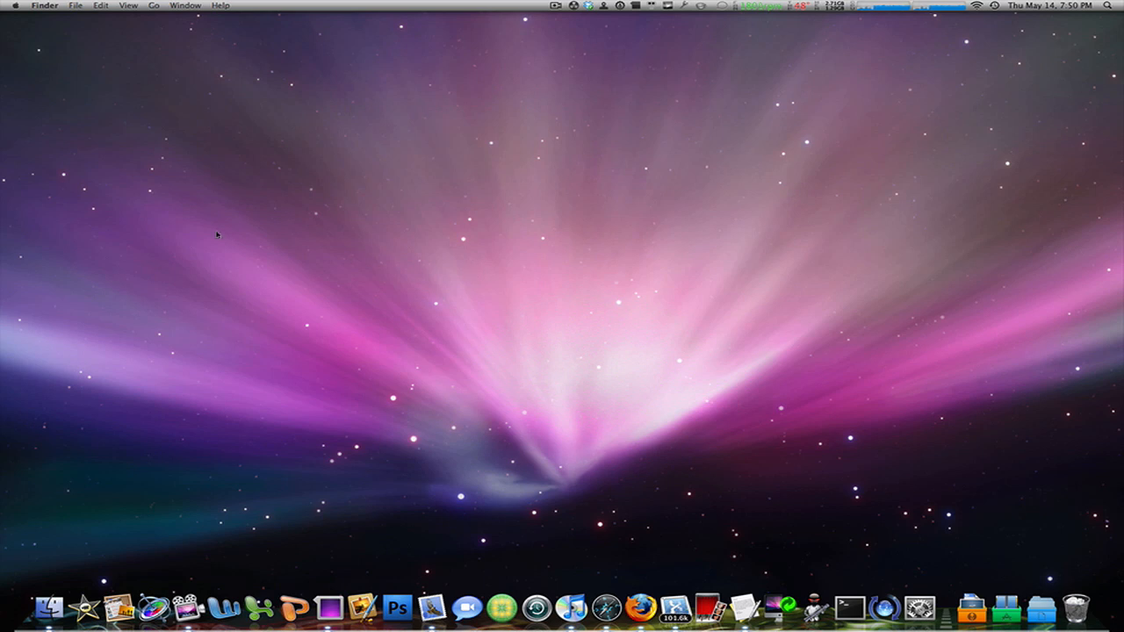
mouse_move(207, 260)
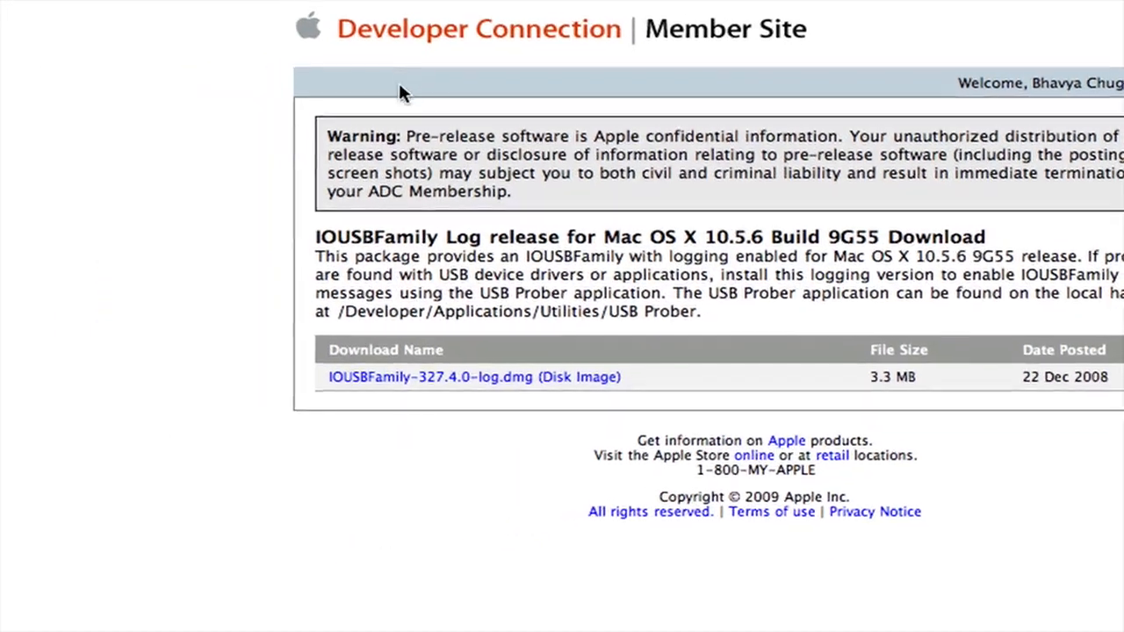
Scroll down the ADC download page to the IOUSBFamily-327.4.0-log.dmg listing.
scroll(down, 3)
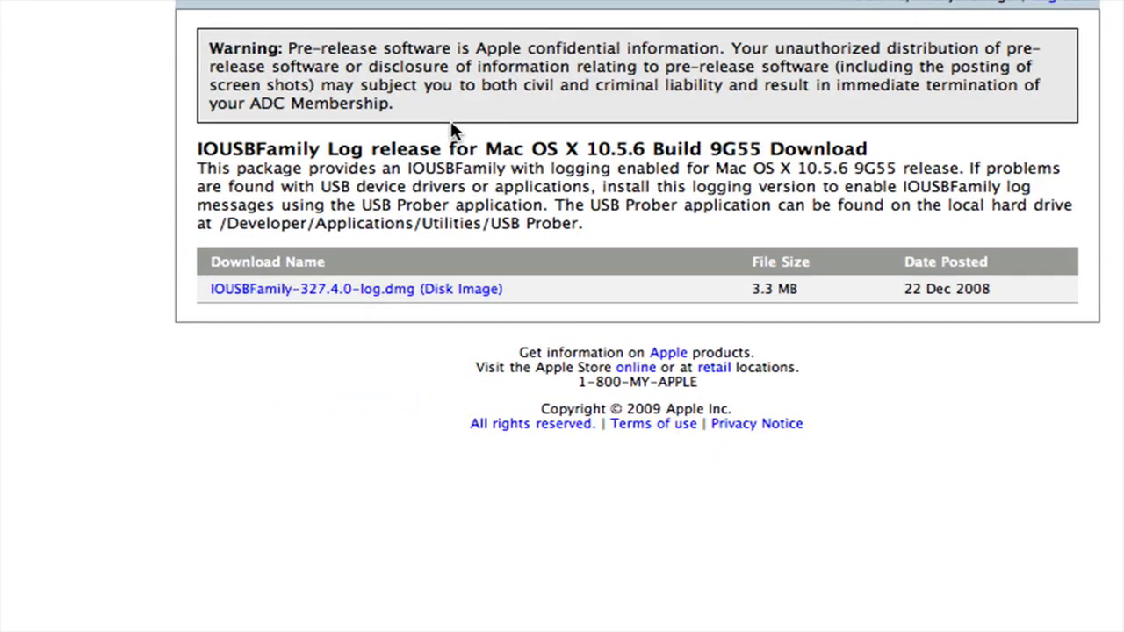
scroll(down, 3)
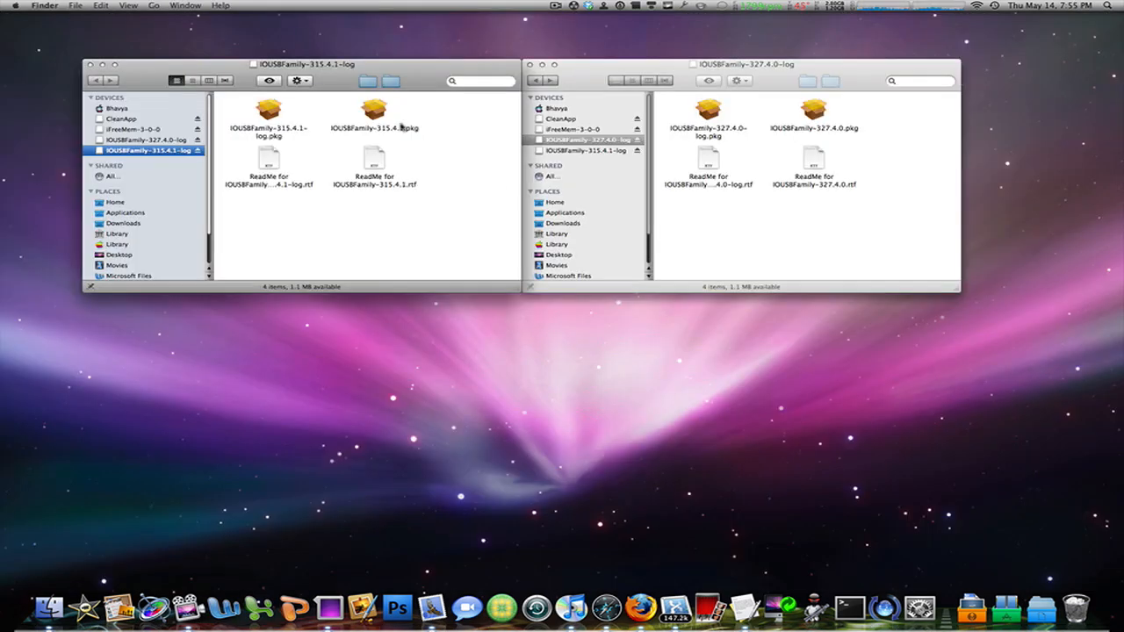
mouse_move(359, 161)
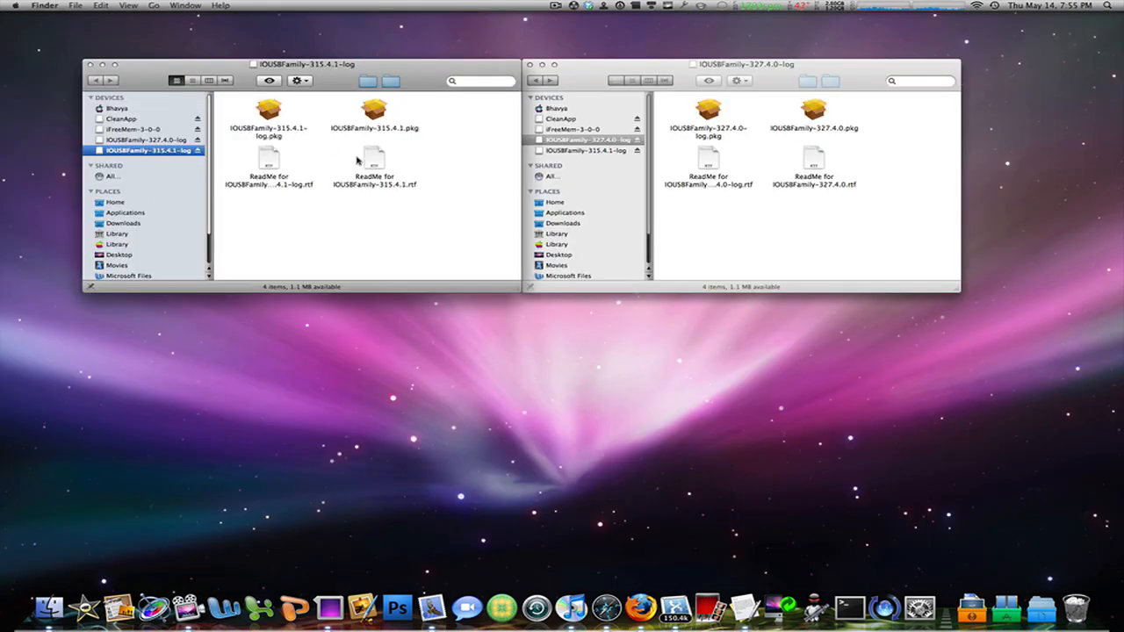
mouse_move(850, 130)
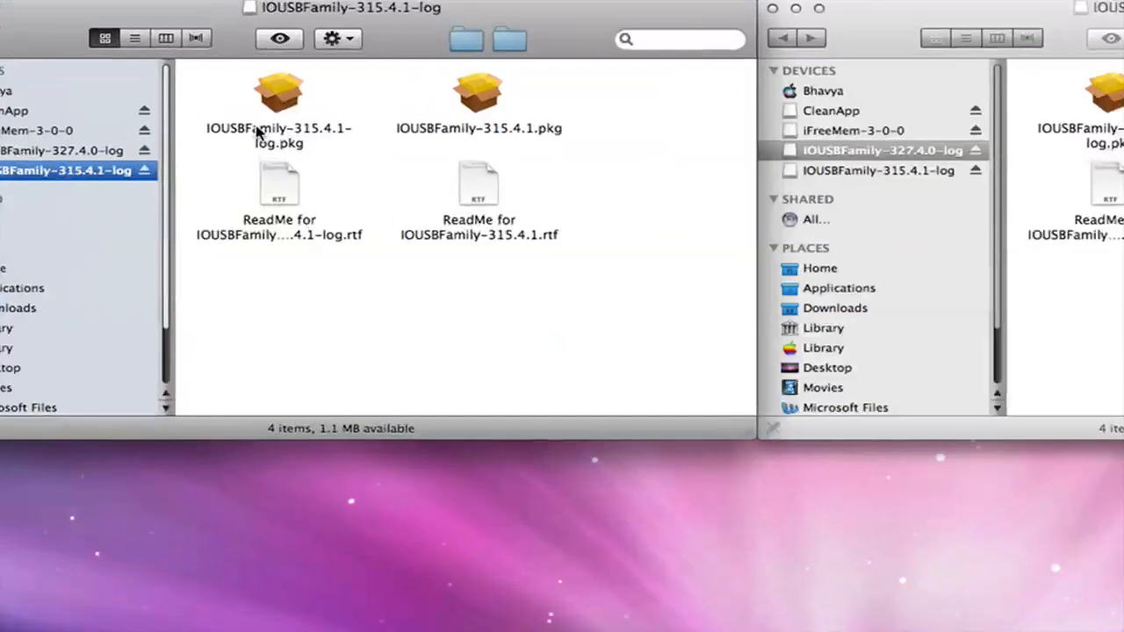
Select a package in the IOUSBFamily-315.4.1-log disk image window.
click(477, 91)
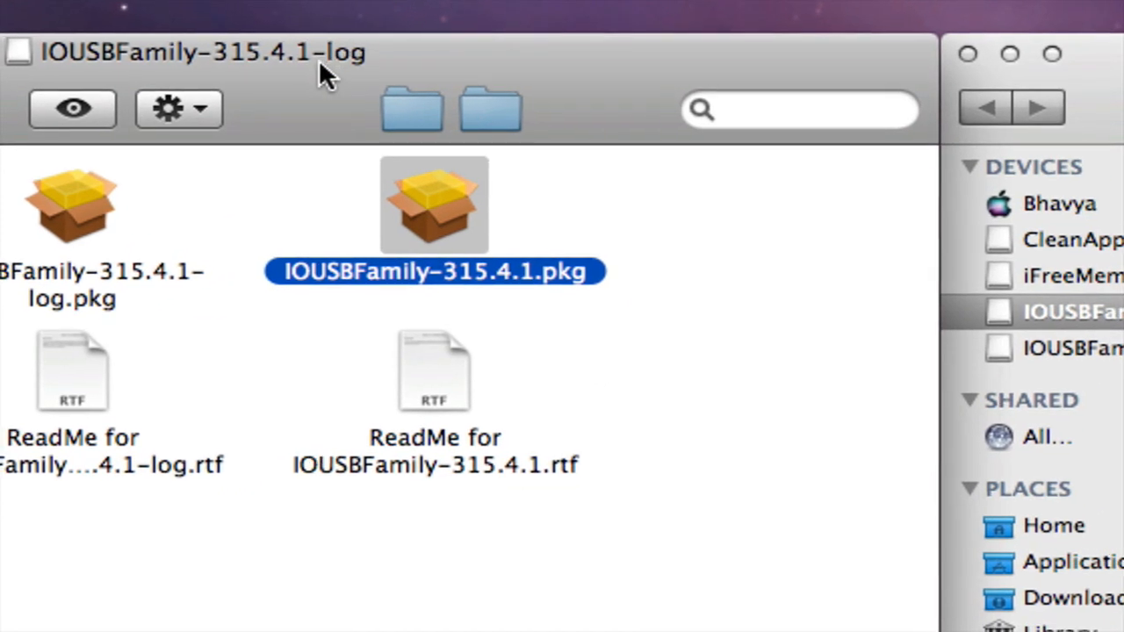
Launch IOUSBFamily-315.4.1.pkg from the 315.4.1-log disk image.
scroll(down, 3)
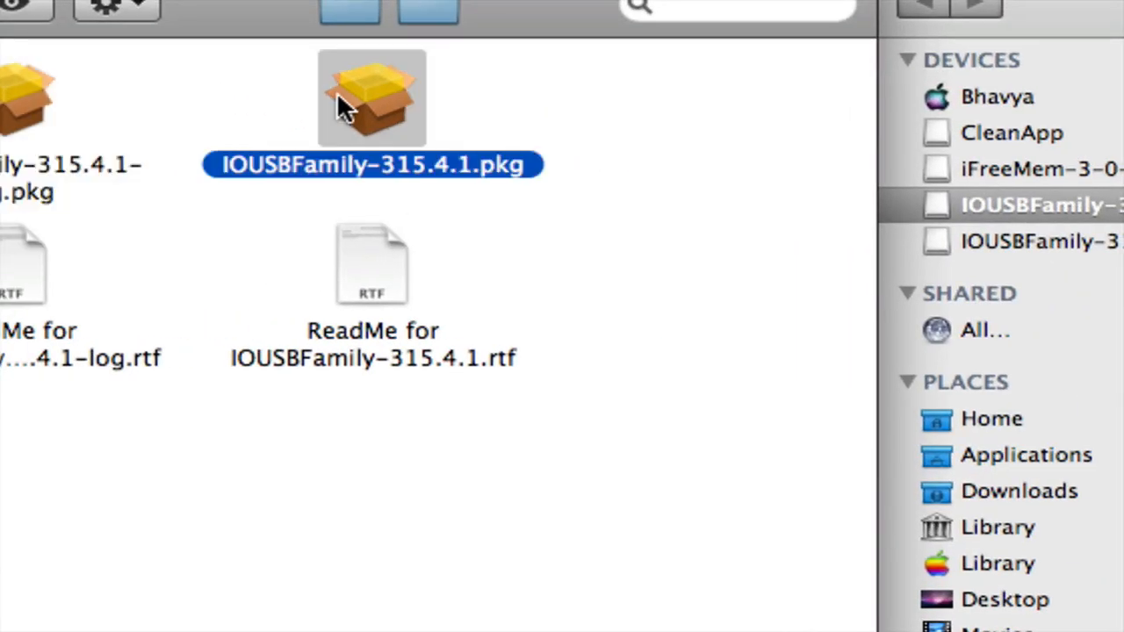
double_click(372, 97)
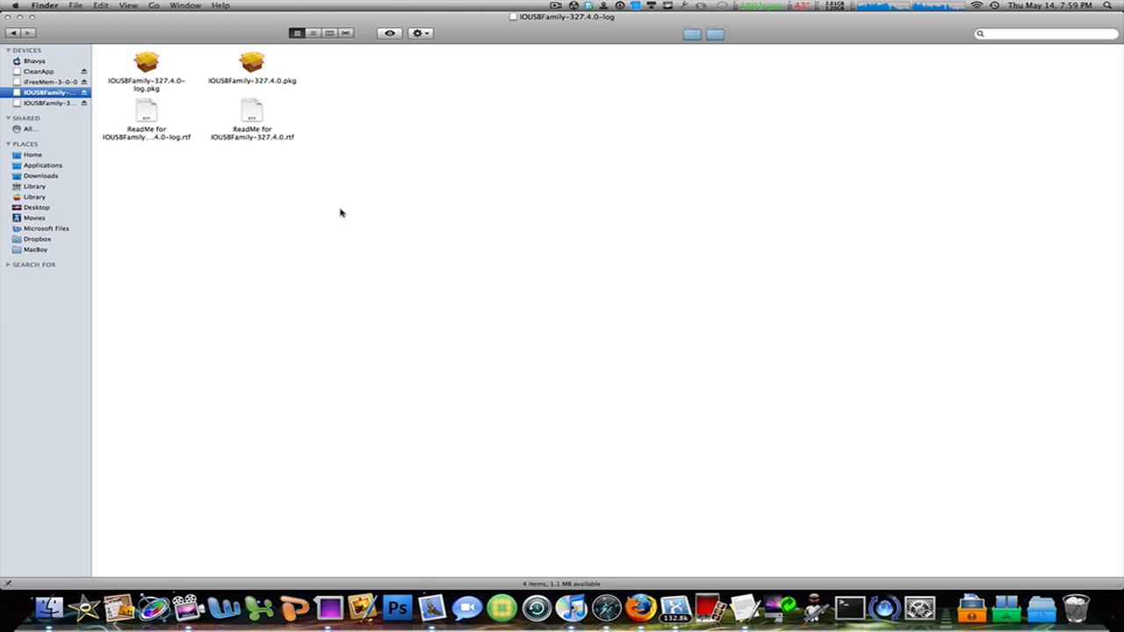
mouse_move(217, 120)
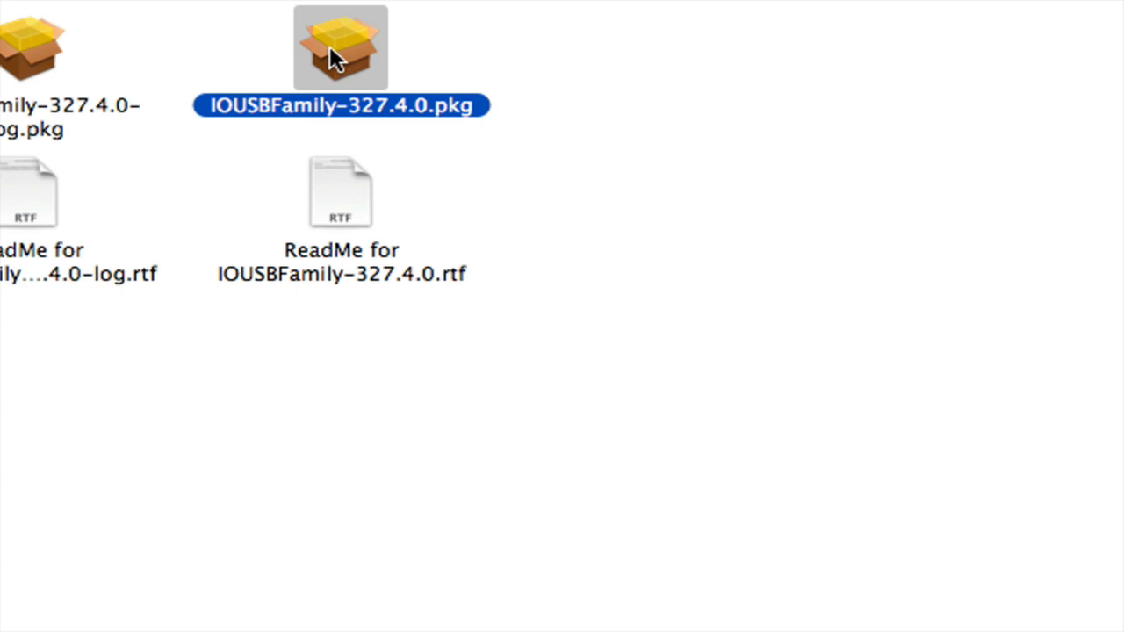
Launch IOUSBFamily-327.4.0.pkg, bringing up the IOUSBFamily Installer introduction.
double_click(341, 45)
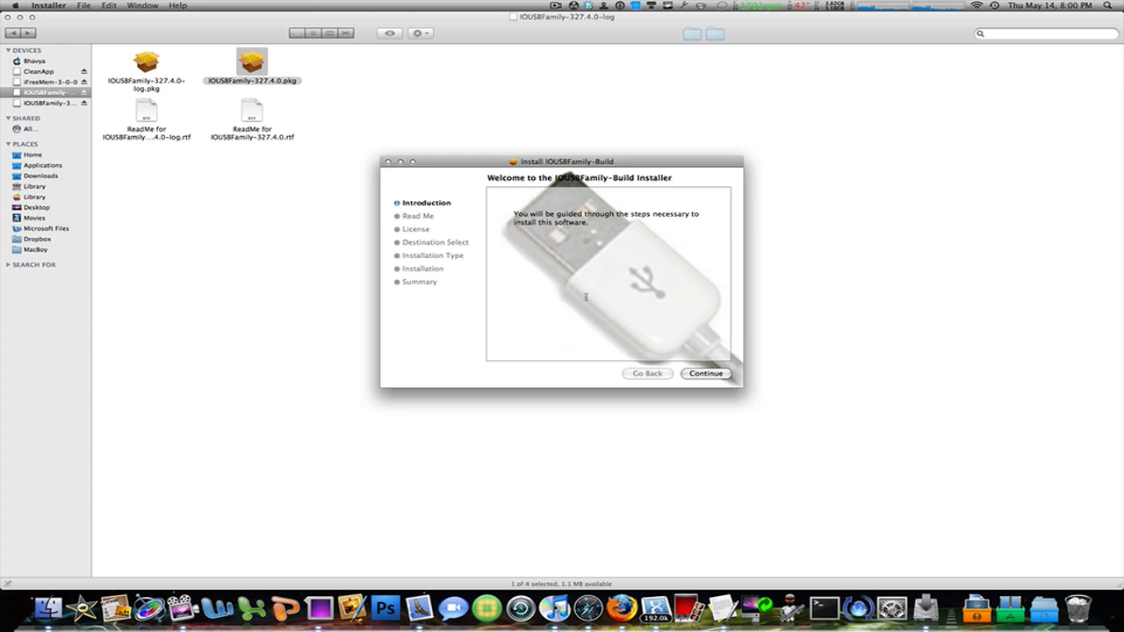
mouse_move(546, 362)
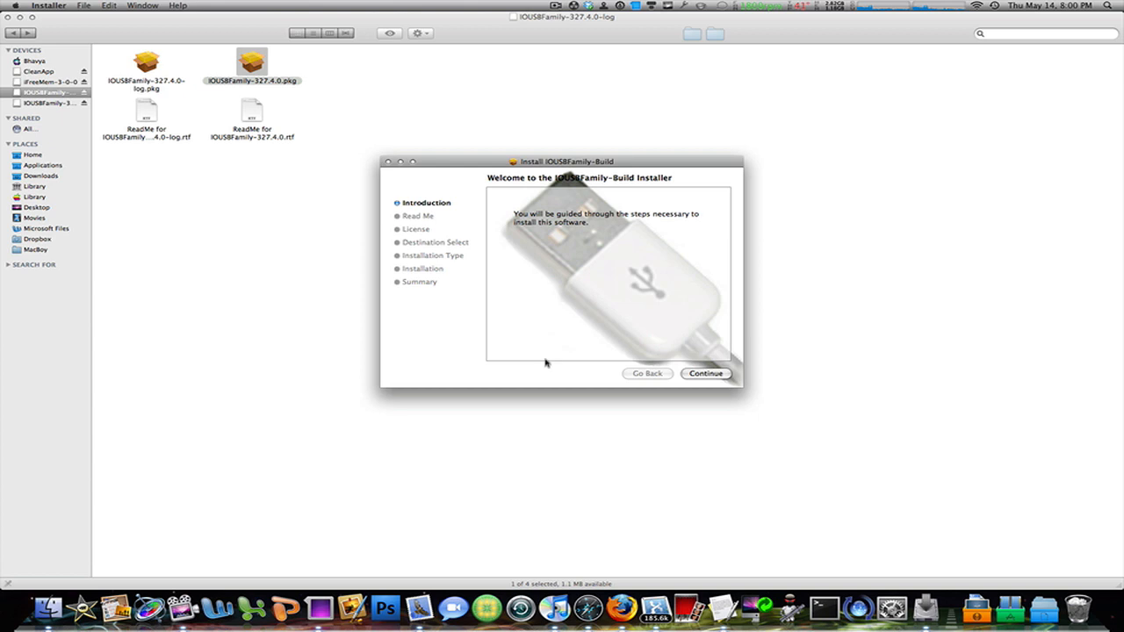
mouse_move(530, 297)
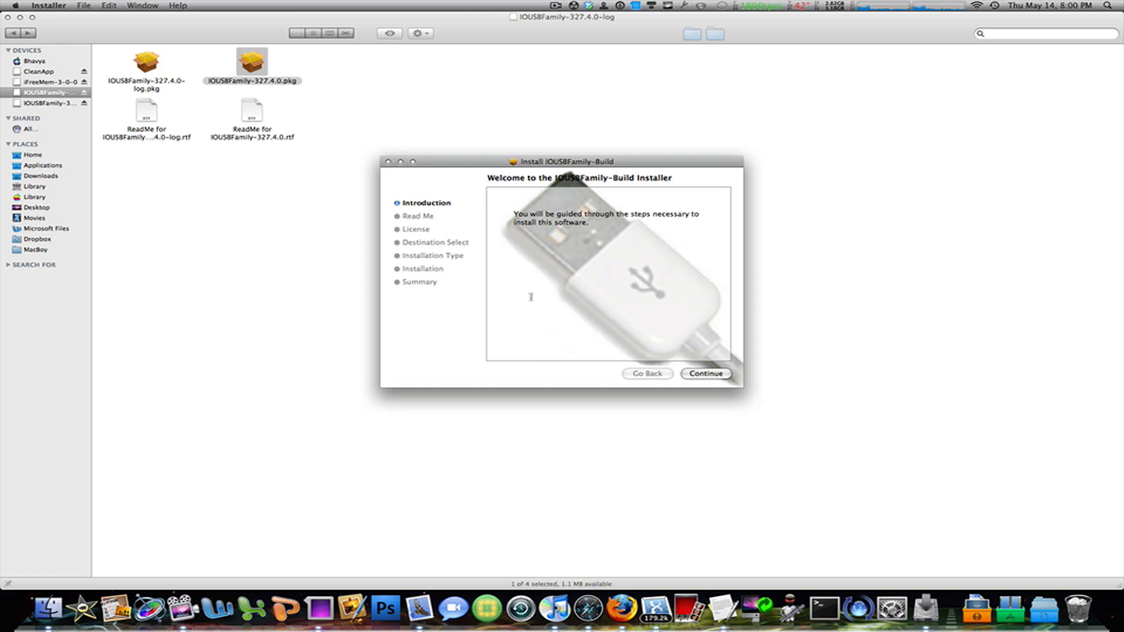